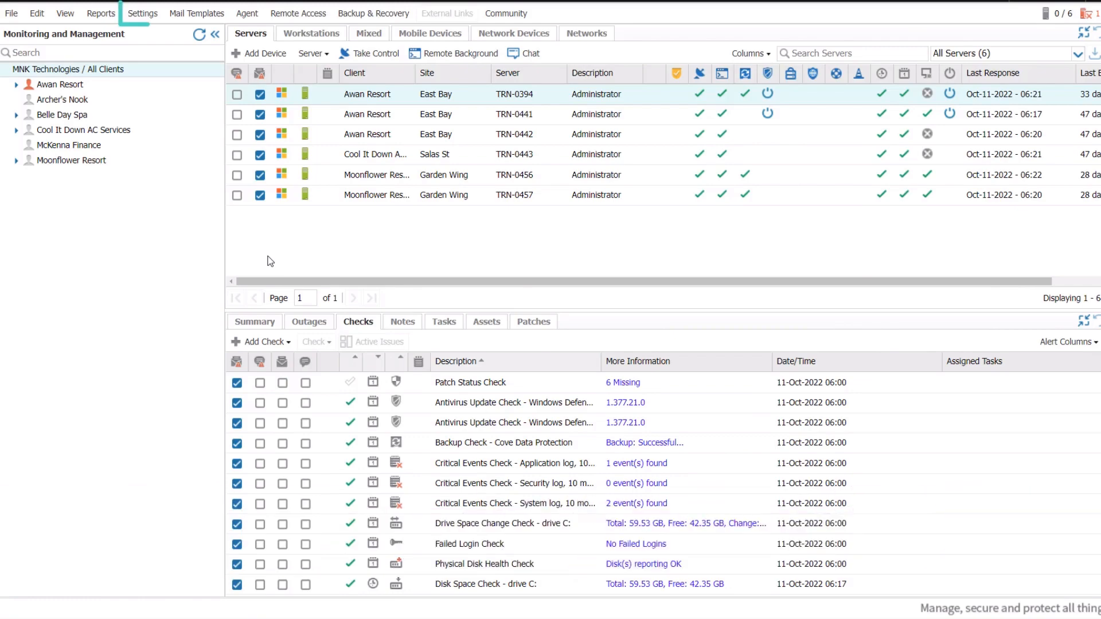
Open the company Alert Policy from the Settings menu's Alerts submenu
{"action": "left_click", "coordinate": [143, 12]}
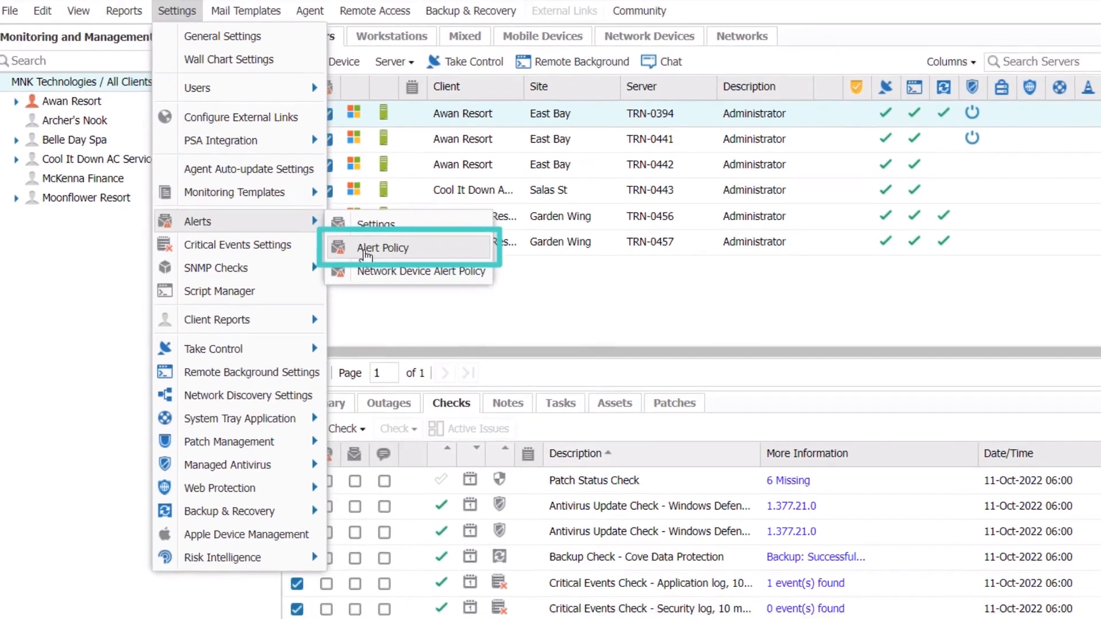
{"action": "left_click", "coordinate": [383, 248]}
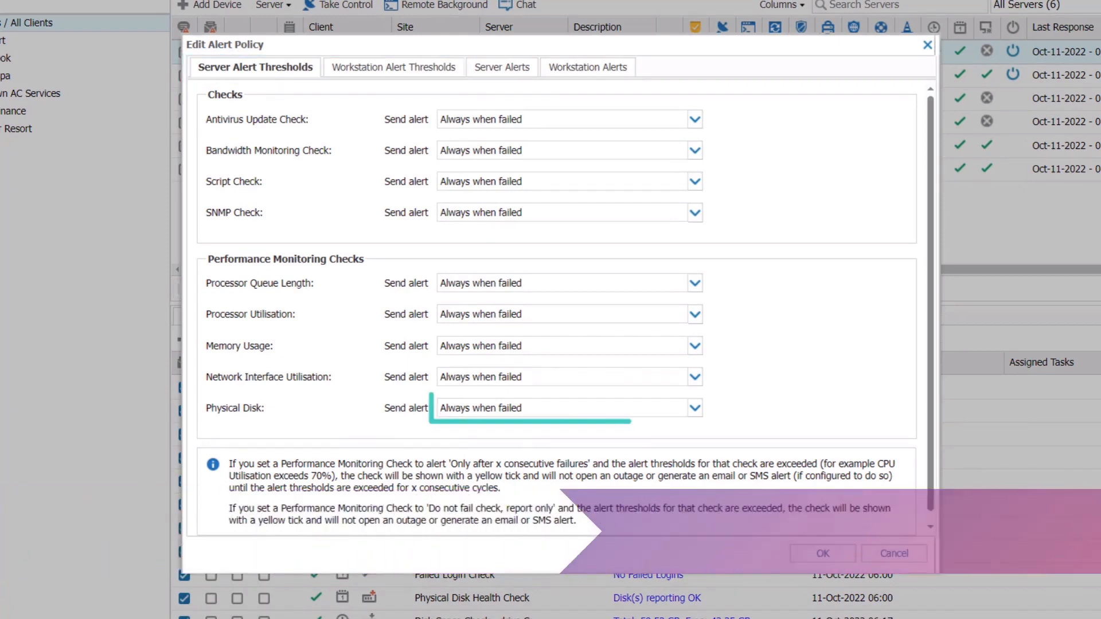
Set server Physical Disk alerts to Only after 3 consecutive failures
{"action": "left_click", "coordinate": [694, 408]}
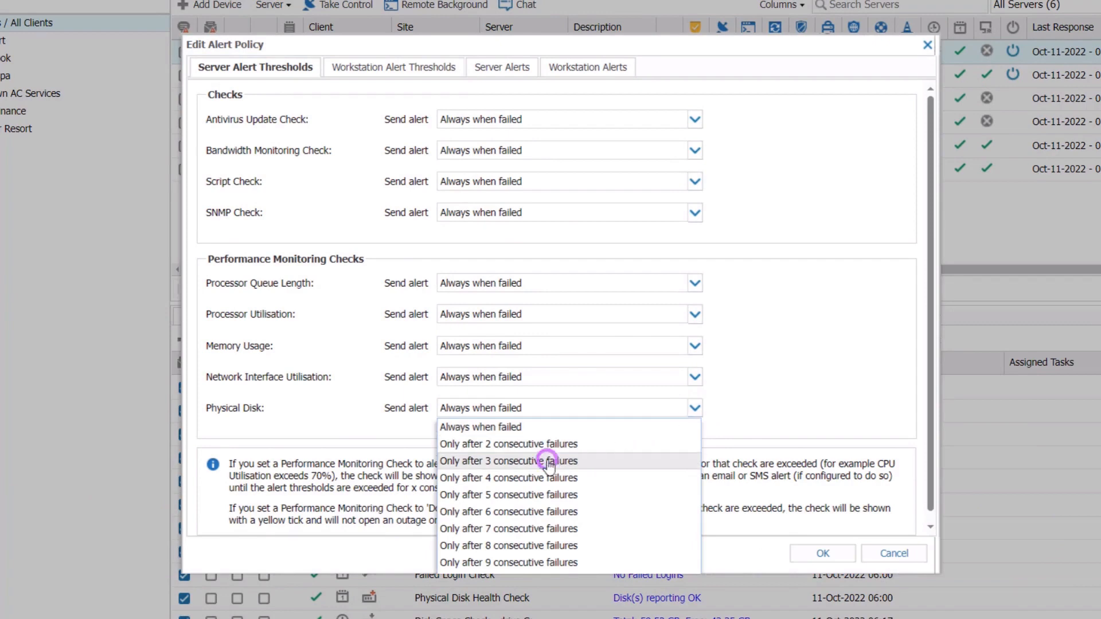
{"action": "left_click", "coordinate": [508, 460]}
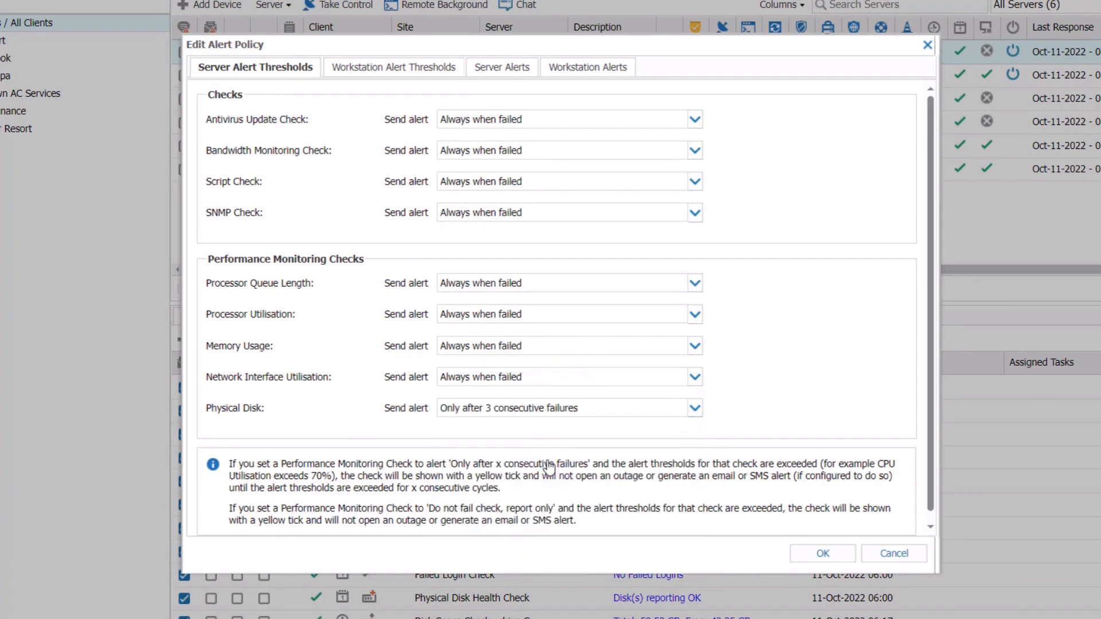
{"action": "left_click", "coordinate": [393, 66]}
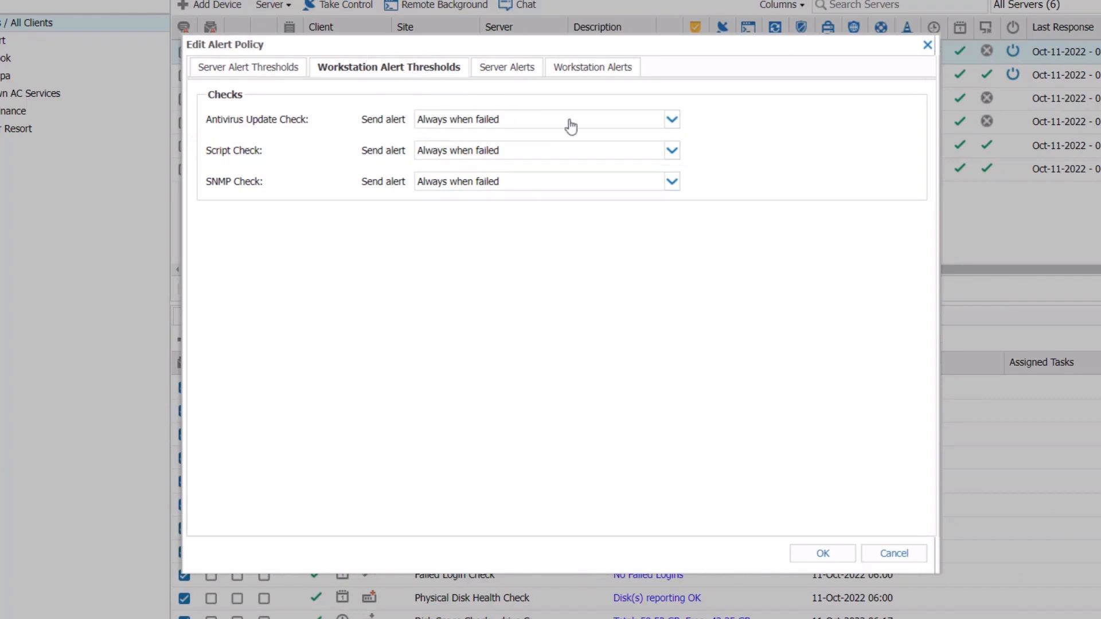
Set workstation Script Check alerts to Only after 3 consecutive failures
{"action": "left_click", "coordinate": [669, 150]}
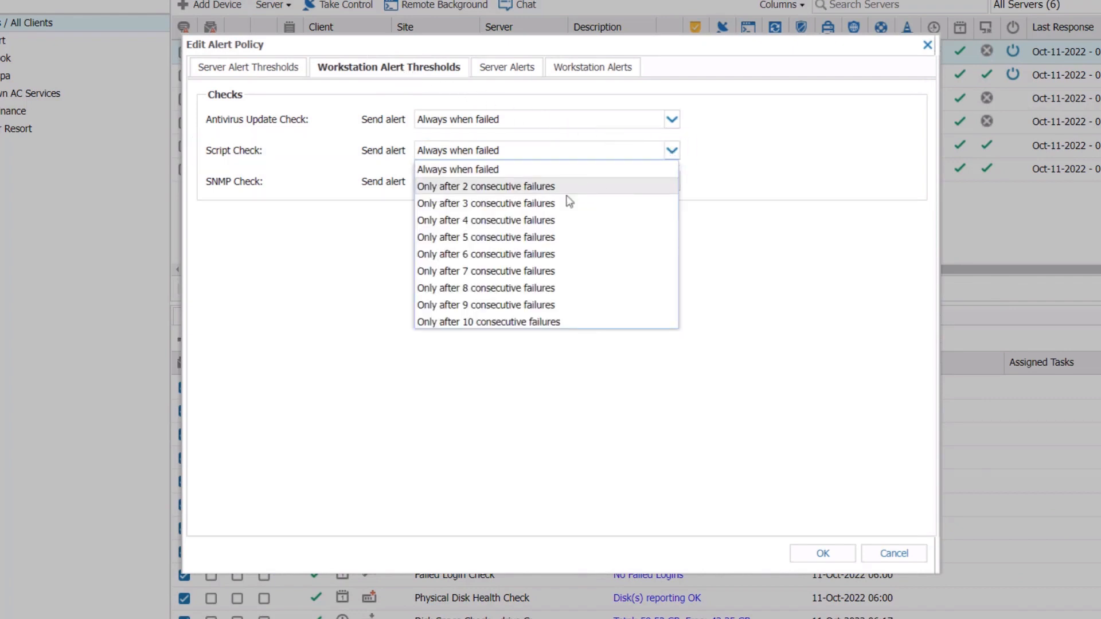
{"action": "left_click", "coordinate": [485, 203]}
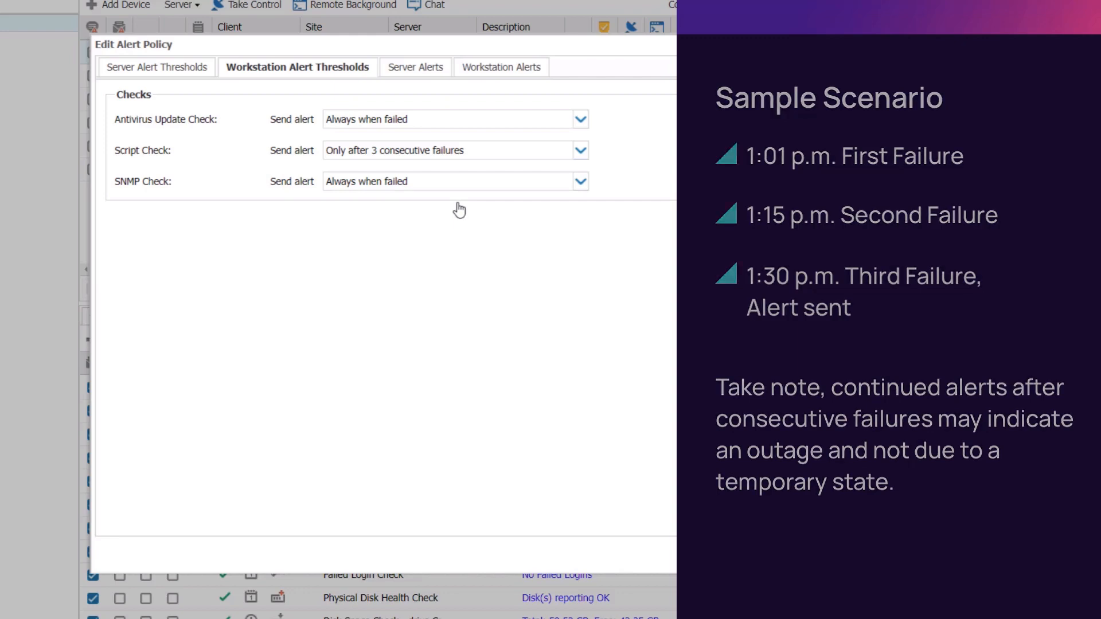
Review server 24x7 and DSC check alert defaults, then view workstation alert defaults
{"action": "left_click", "coordinate": [491, 68]}
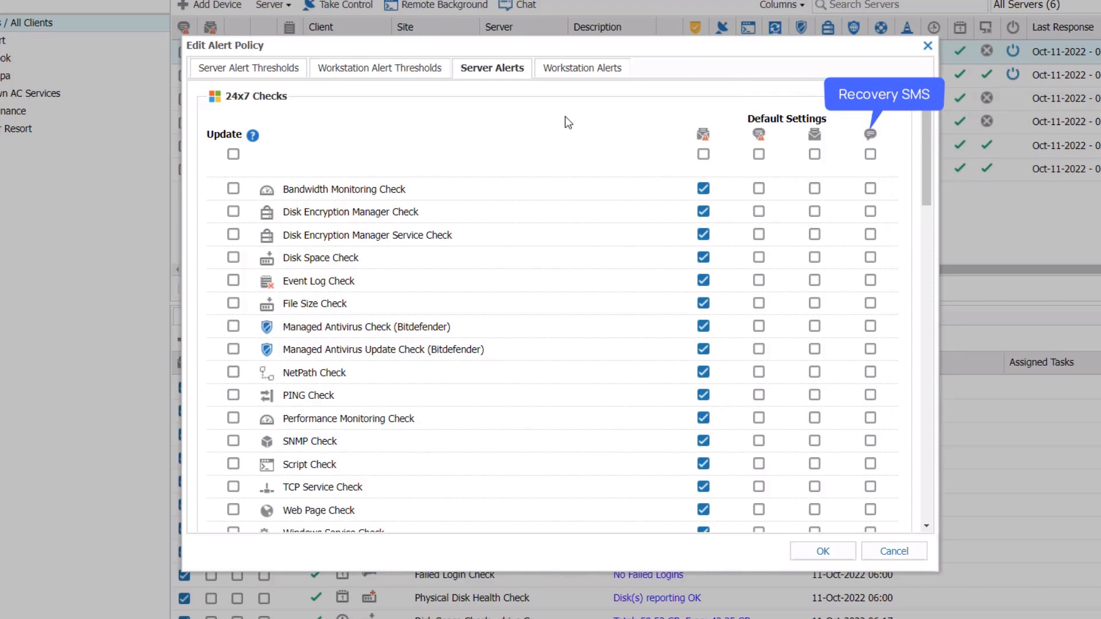
{"action": "mouse_move", "coordinate": [920, 351]}
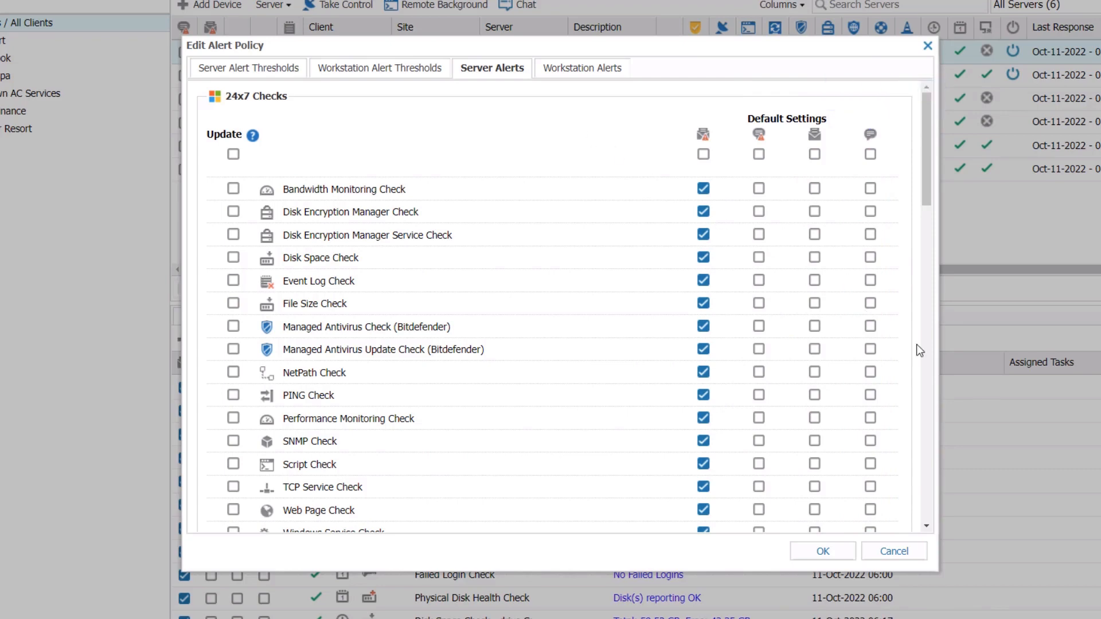
{"action": "scroll", "scroll_direction": "down", "scroll_amount": 3}
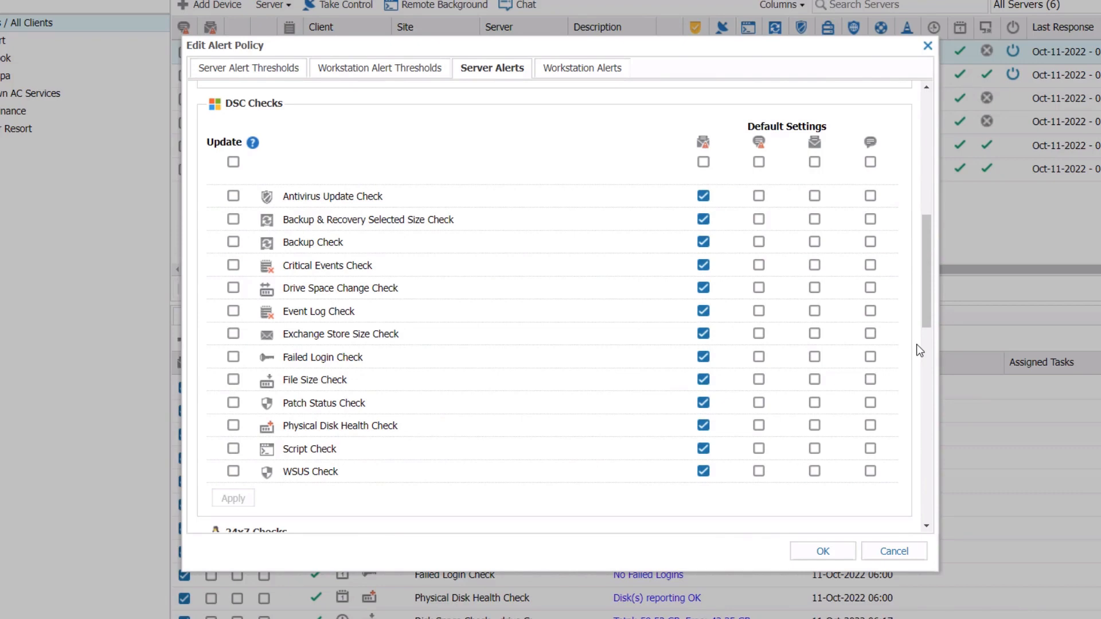
{"action": "left_click", "coordinate": [580, 68]}
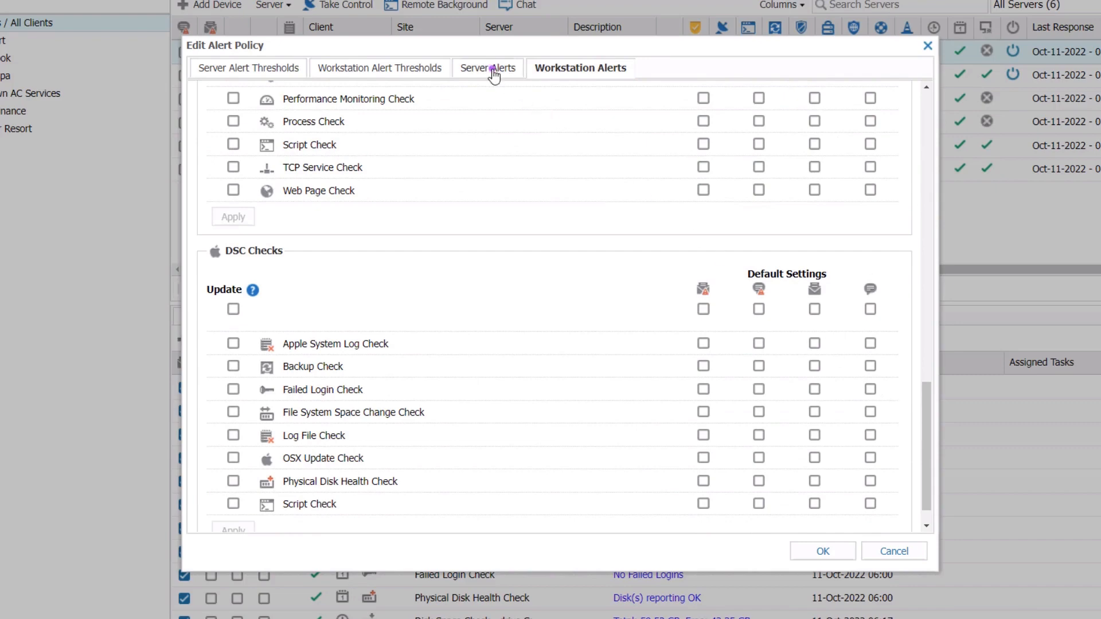
Apply the server 24x7 check alert defaults to all devices and save the policy
{"action": "left_click", "coordinate": [491, 68]}
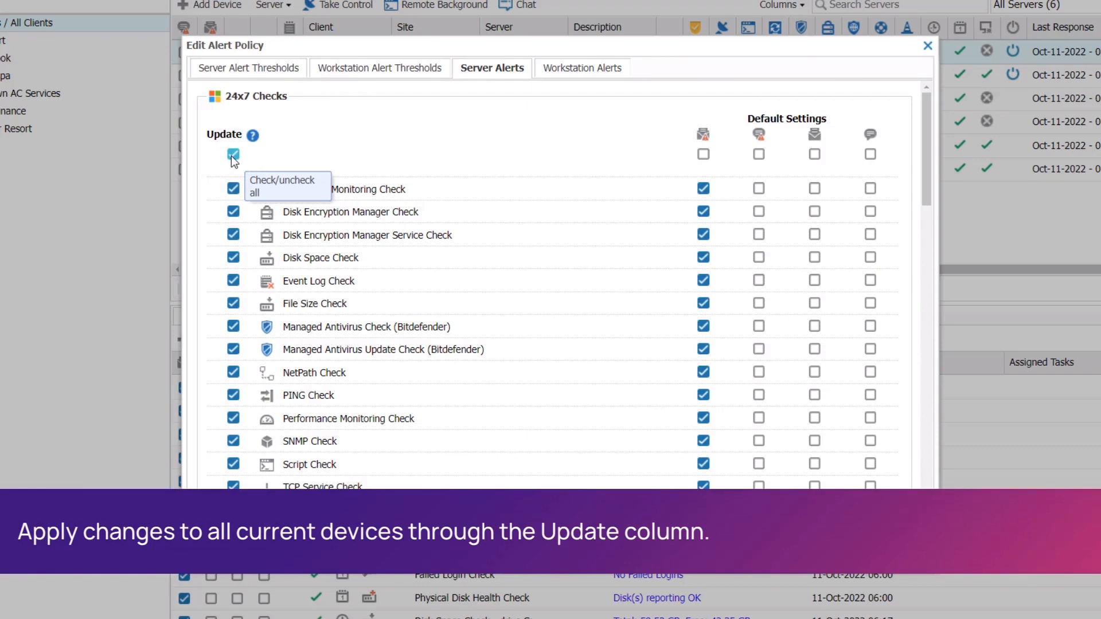
{"action": "mouse_move", "coordinate": [238, 165]}
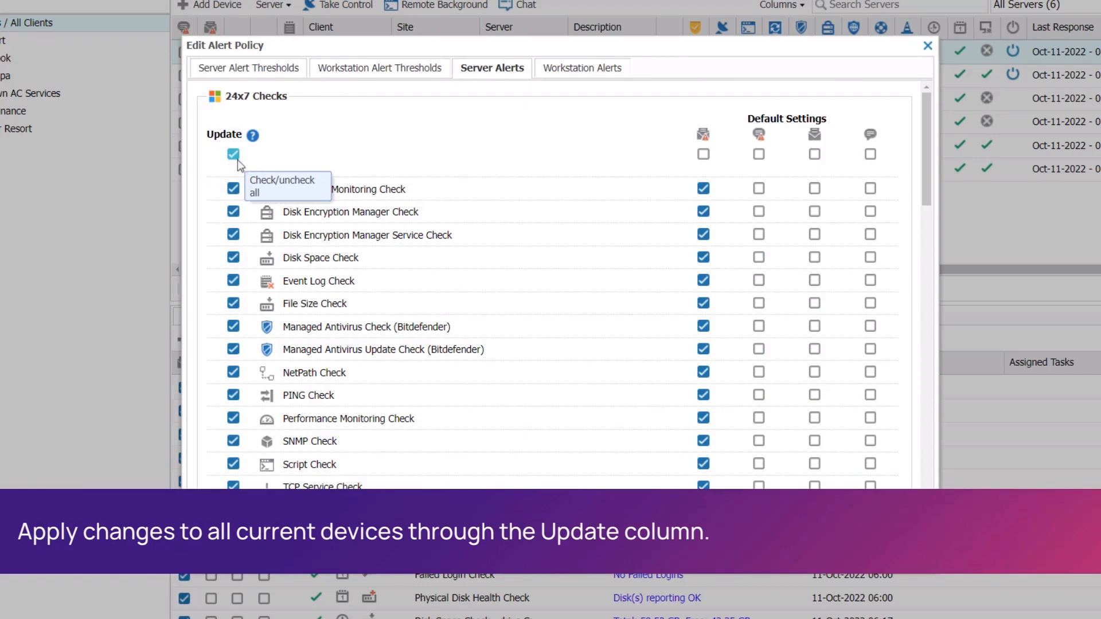
{"action": "scroll", "scroll_direction": "down", "scroll_amount": 3}
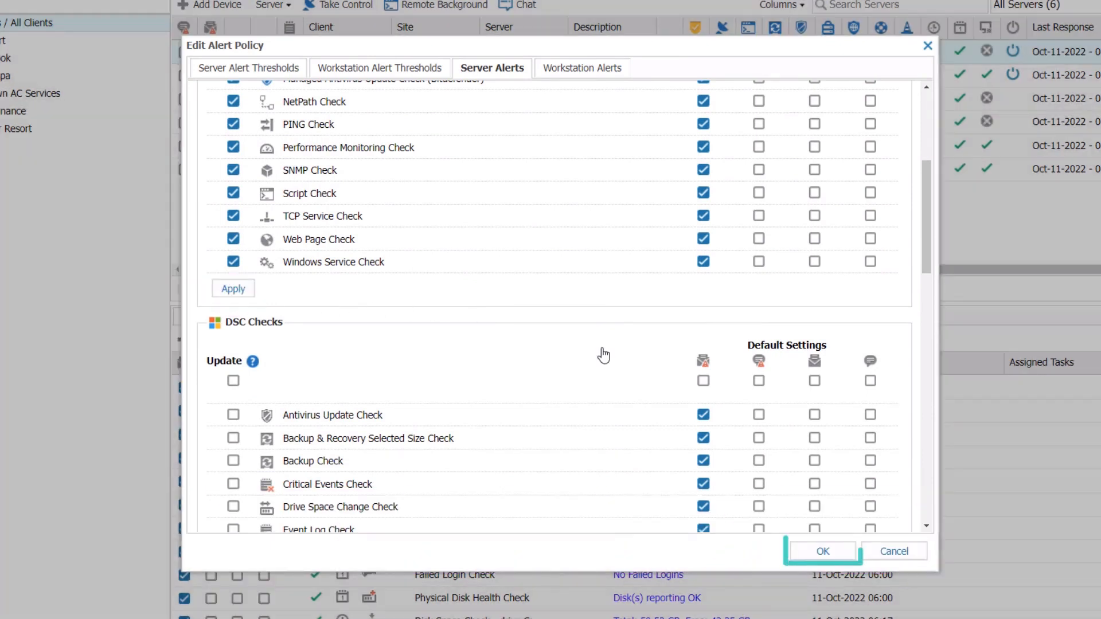
{"action": "left_click", "coordinate": [822, 550]}
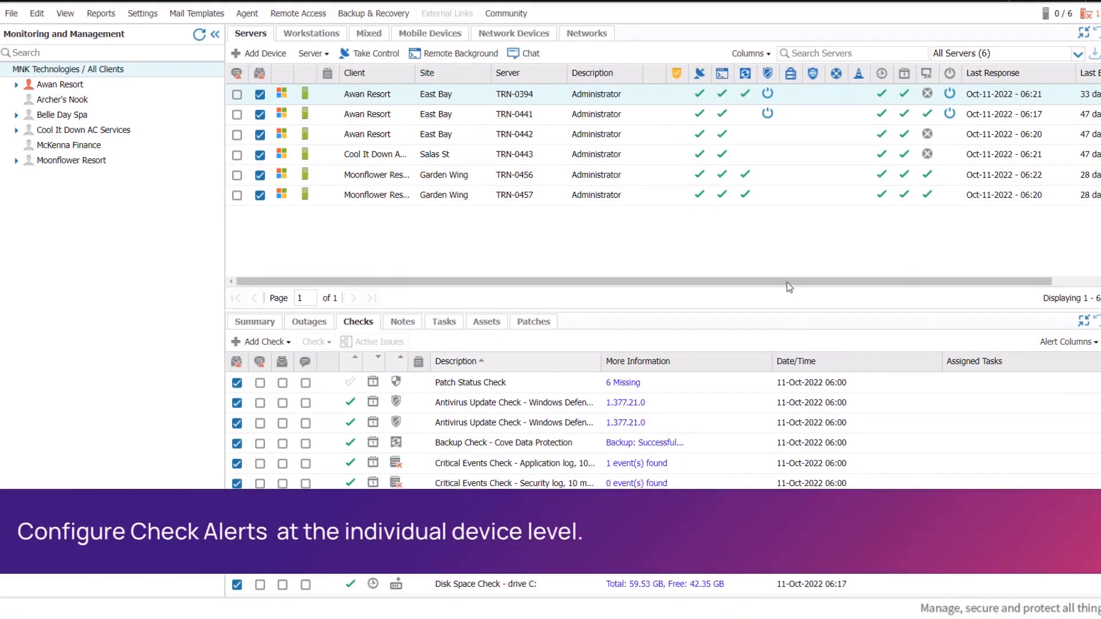
Show server TRN-0441's checks and their alert columns in the Checks tab
{"action": "left_click", "coordinate": [302, 128]}
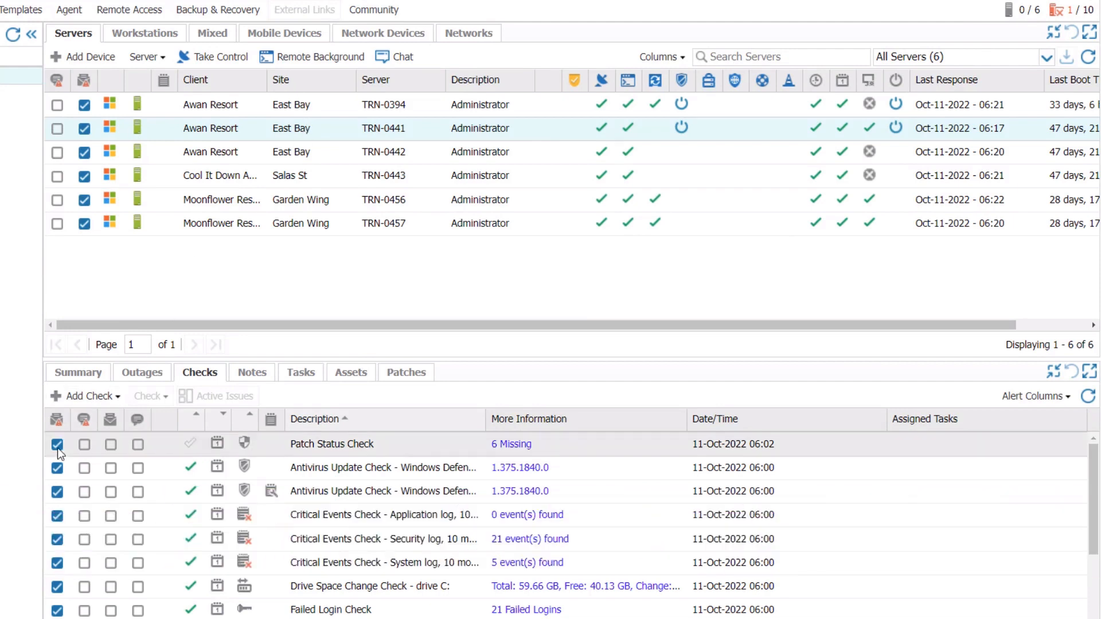
Open server TRN-0394's settings and view its own Alert Policy page
{"action": "left_click", "coordinate": [57, 443]}
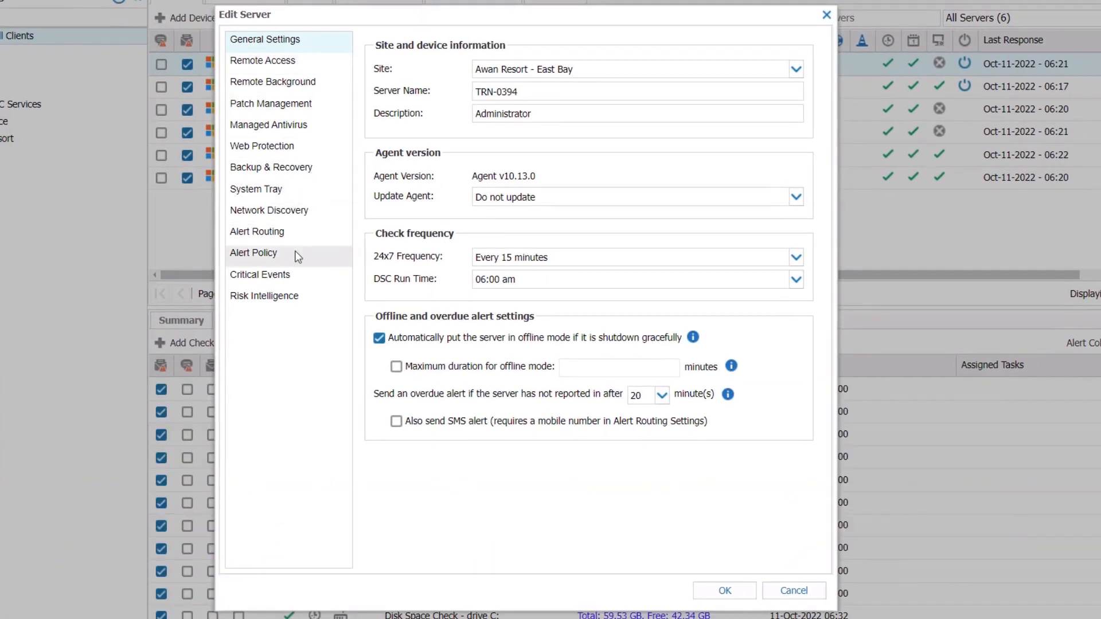
{"action": "left_click", "coordinate": [254, 252]}
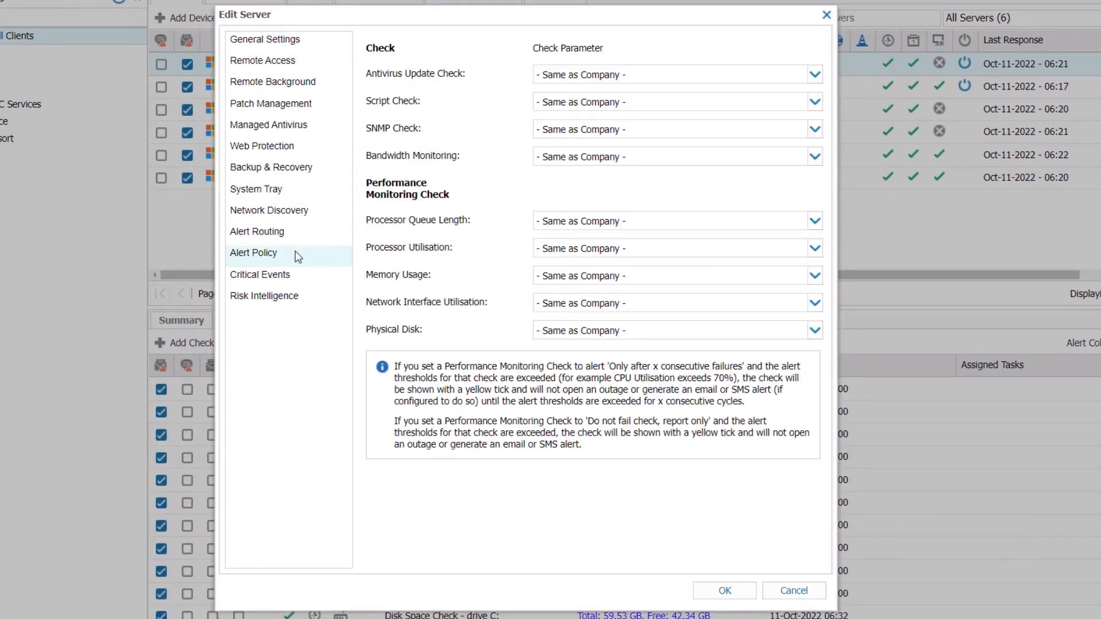